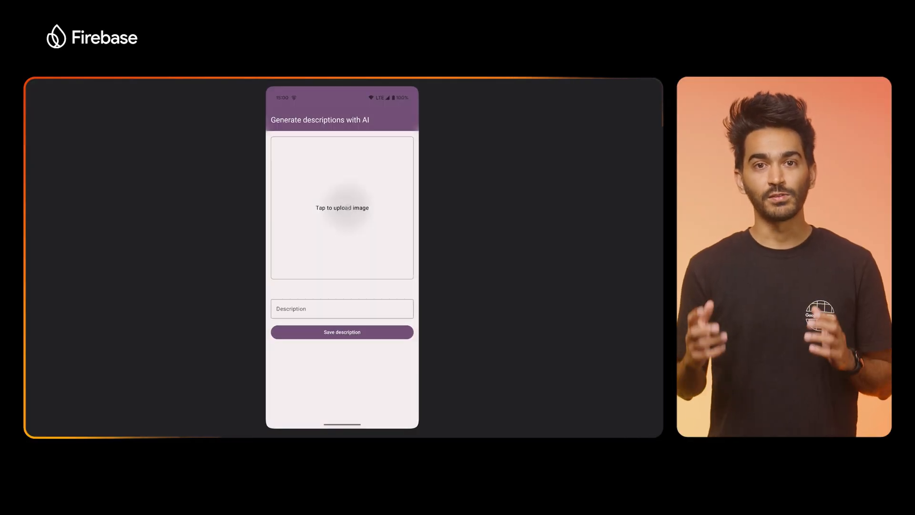
Upload the beach house photo with the pool and scroll the AI-written listing description
{"action": "left_click", "coordinate": [342, 207]}
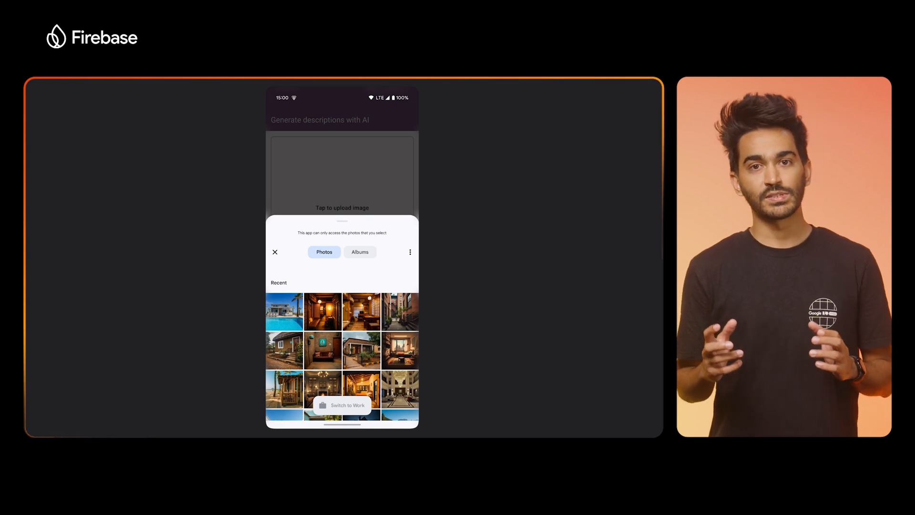
{"action": "left_click", "coordinate": [284, 311]}
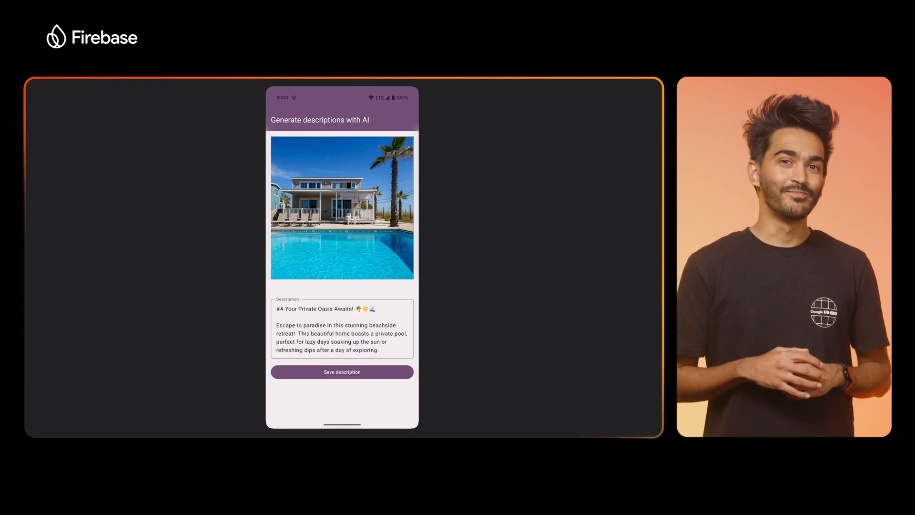
{"action": "scroll", "scroll_direction": "down", "scroll_amount": 3}
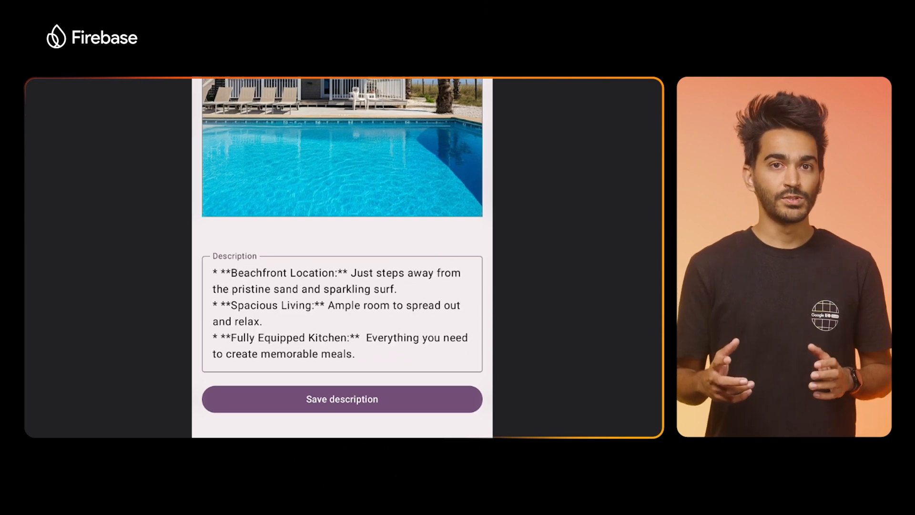
{"action": "left_click", "coordinate": [342, 399]}
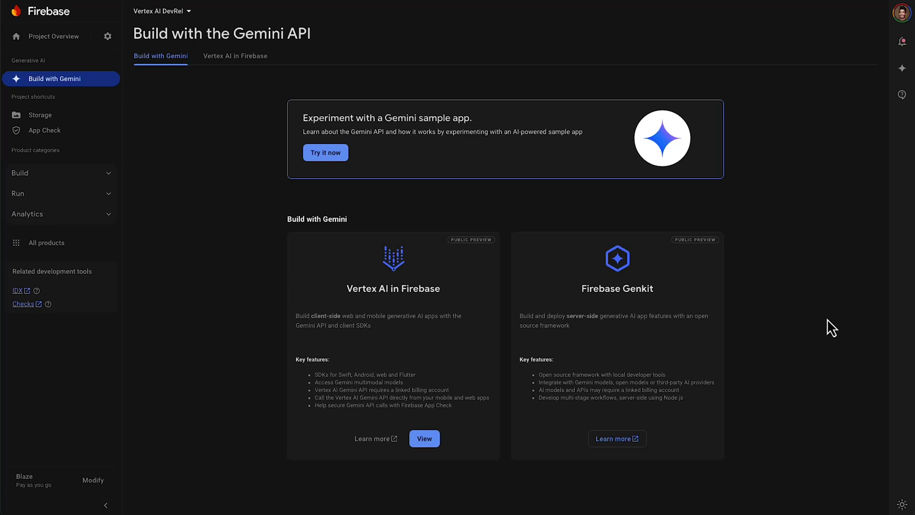
{"action": "mouse_move", "coordinate": [546, 210]}
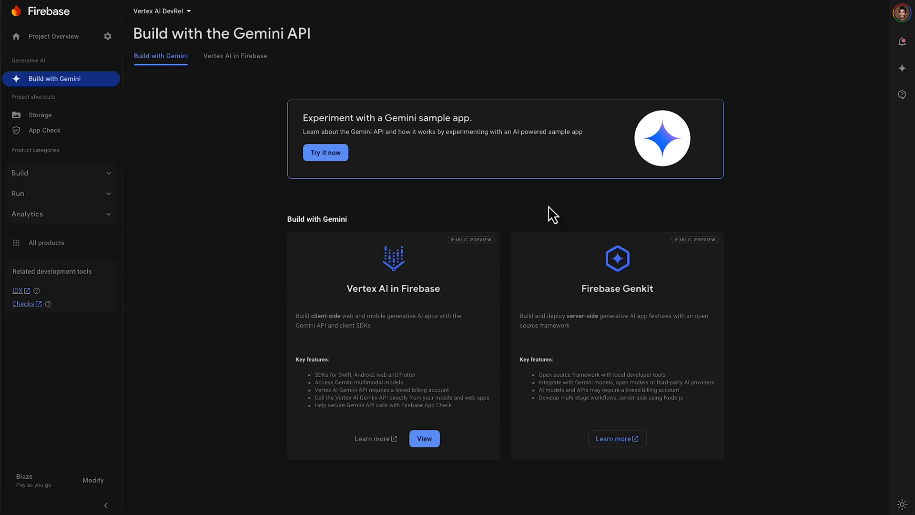
{"action": "left_click", "coordinate": [44, 130]}
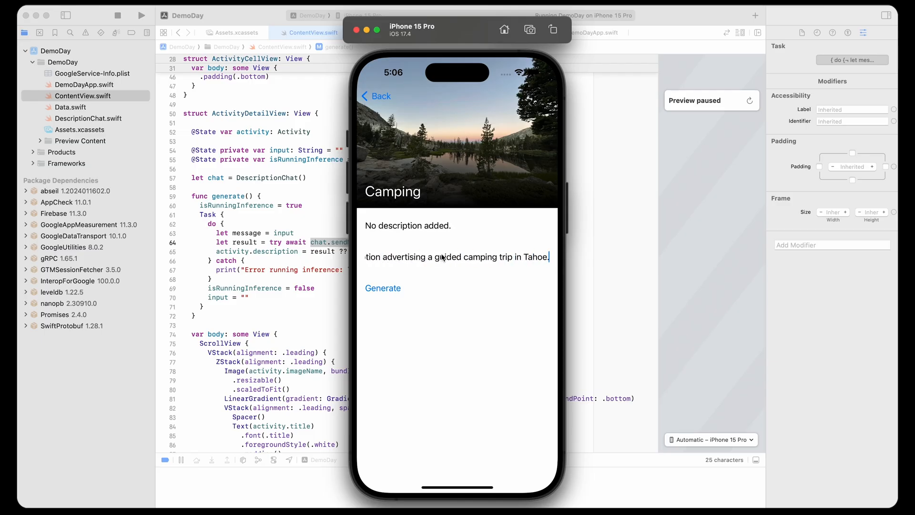
Generate the Tahoe camping trip description and scroll through the result
{"action": "left_click", "coordinate": [382, 288]}
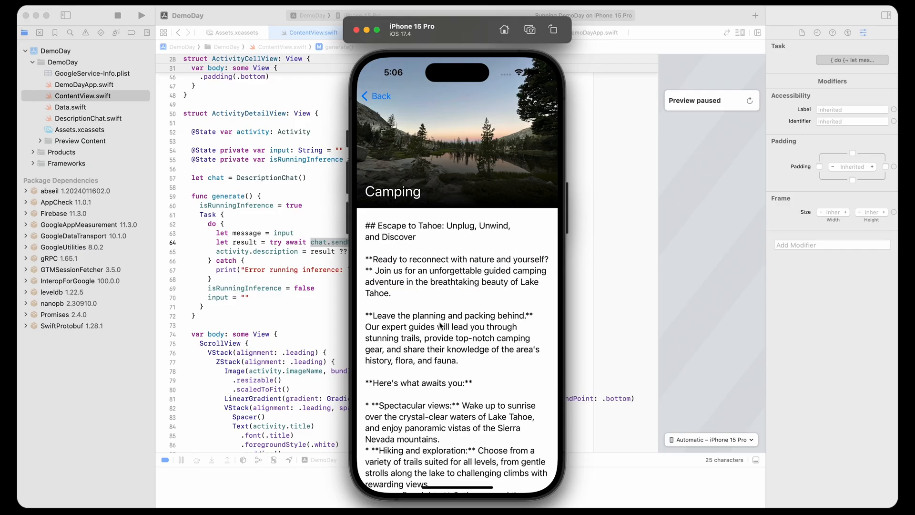
{"action": "scroll", "scroll_direction": "down", "scroll_amount": 3}
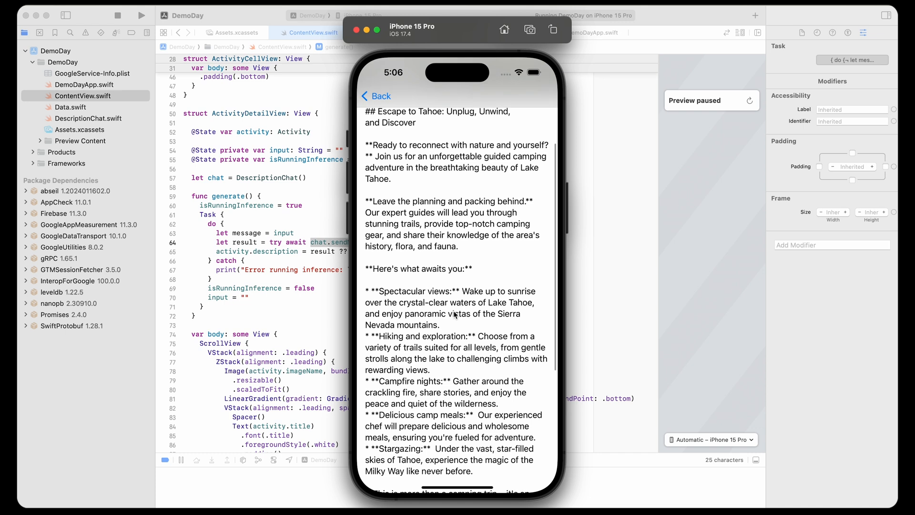
{"action": "scroll", "scroll_direction": "down", "scroll_amount": 3}
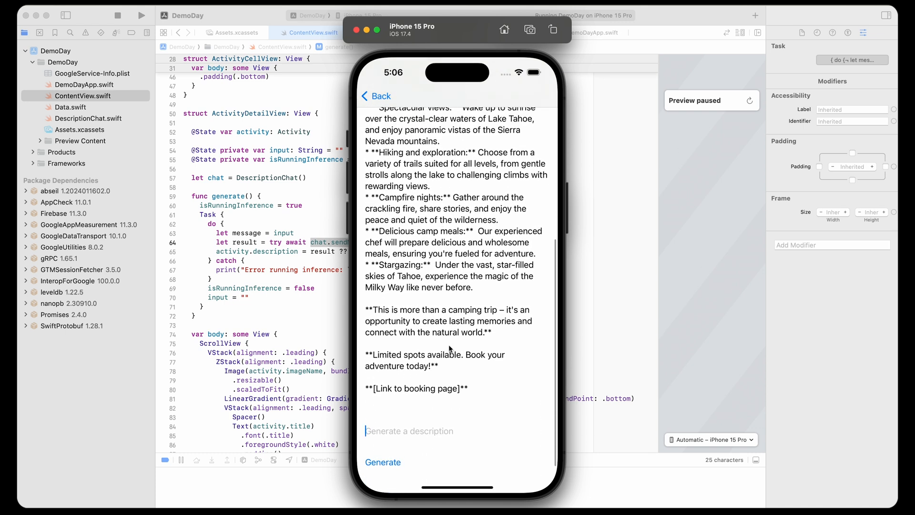
Ask the chat 'Please make it less verbose.' for a shorter version
{"action": "type", "text": "Please make it less verbose."}
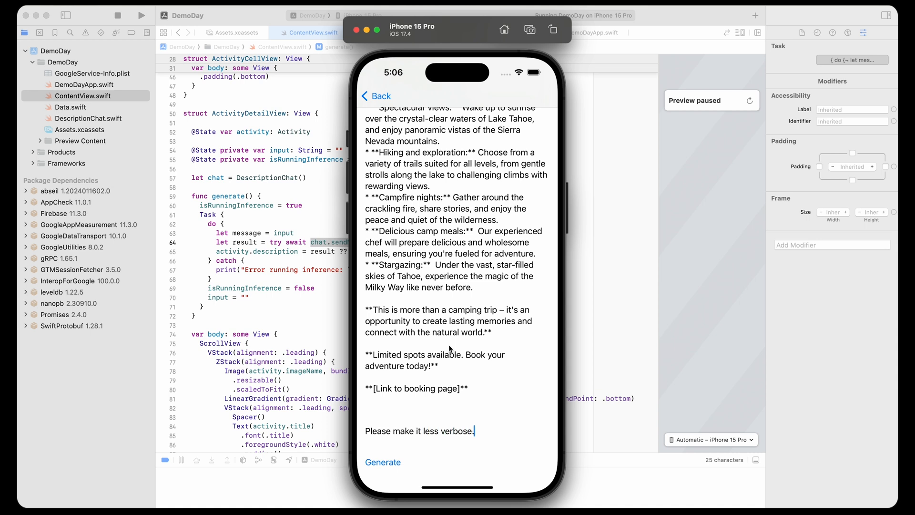
{"action": "left_click", "coordinate": [383, 461]}
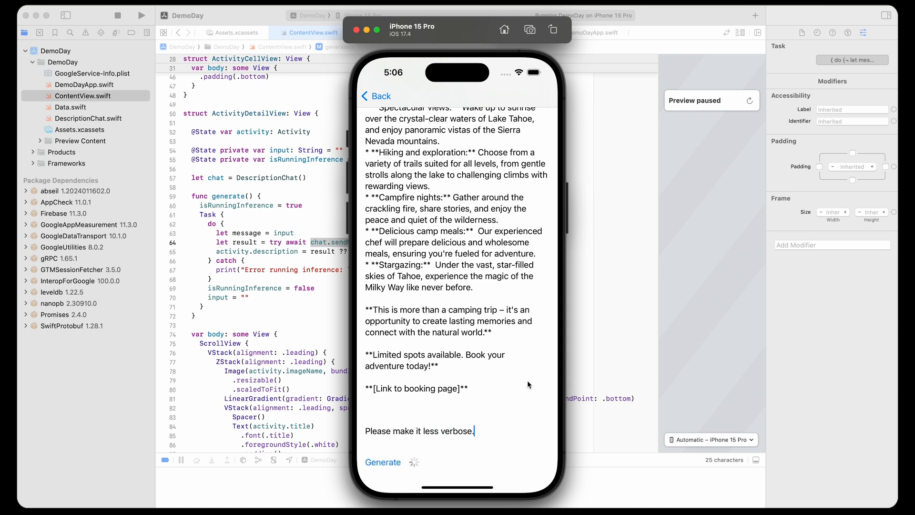
{"action": "left_click", "coordinate": [382, 461]}
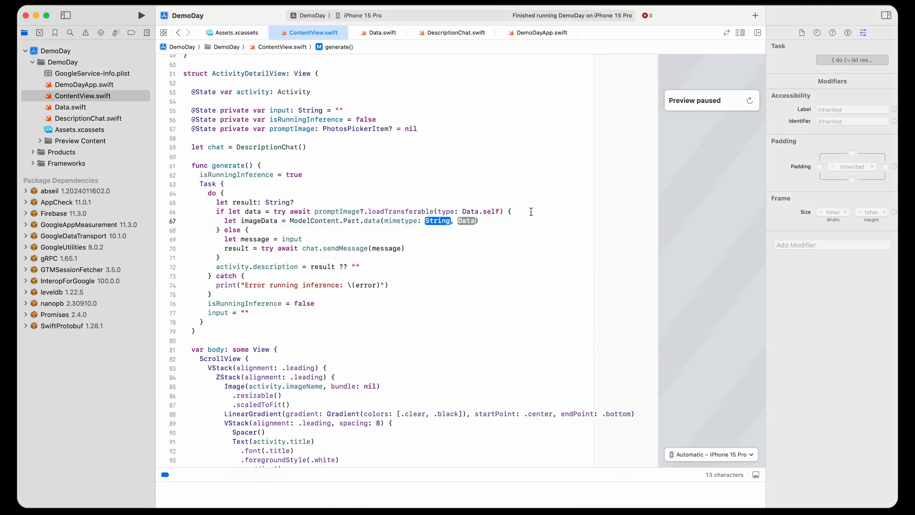
Add JPEG imageData and textPart parts, a multi-part sendMessage(_ parts:), and build with Cmd+B
{"action": "type", "text": "\"image/j\""}
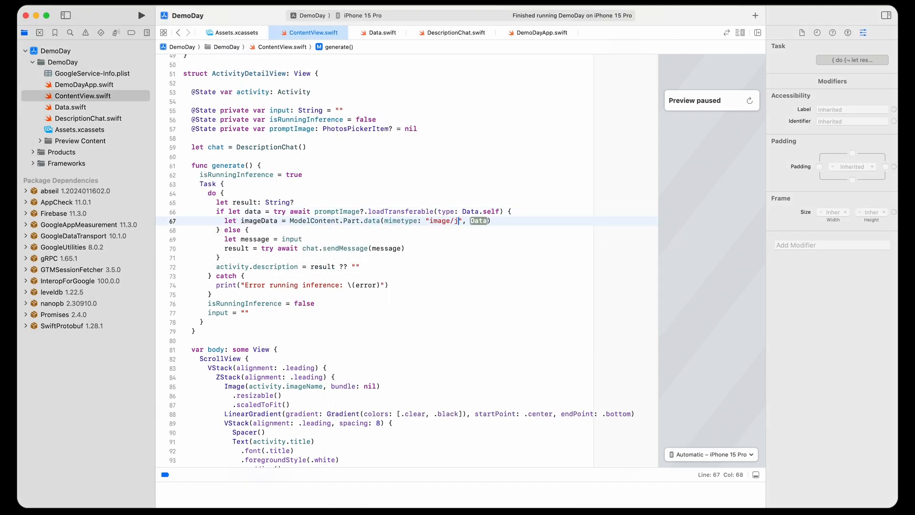
{"action": "type", "text": "let textPart = ModelContent.Part."}
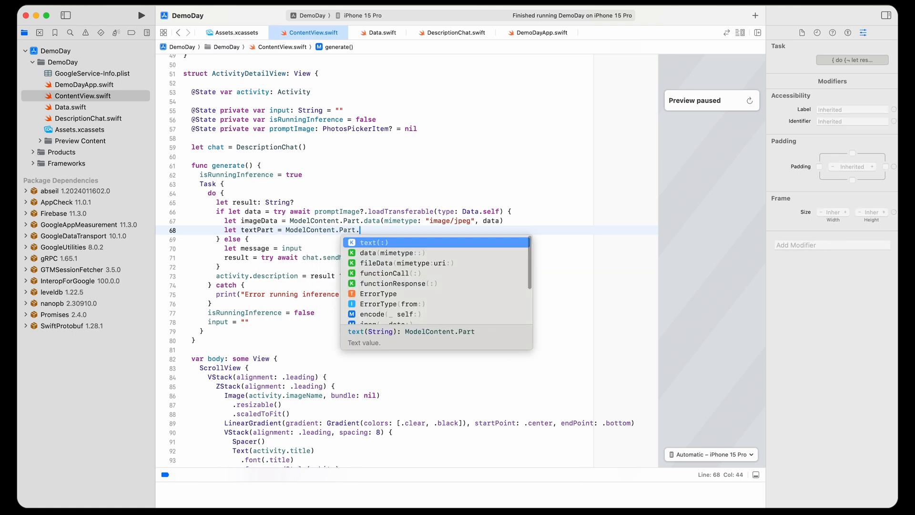
{"action": "left_click", "coordinate": [455, 33]}
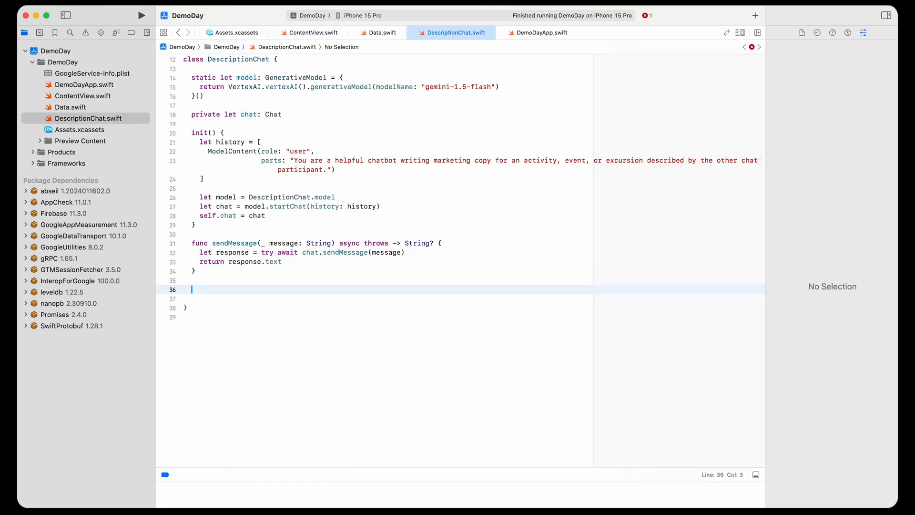
{"action": "type", "text": "func sendMessage(_ parts: [ModelContent.Part]) async throws -> String? {"}
{"action": "left_click", "coordinate": [473, 298]}
{"action": "type", "text": "let content = ModelContent(role: \"user\", parts: parts"}
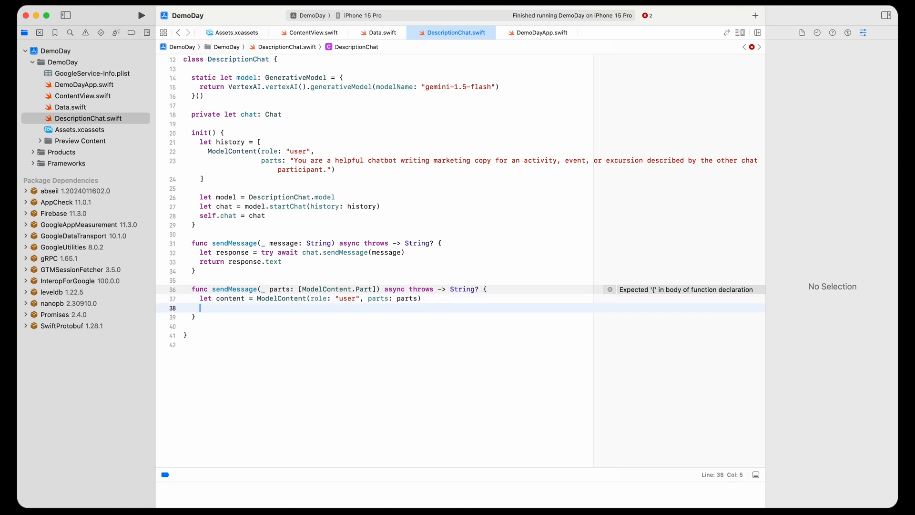
{"action": "type", "text": "let response = try await chat.sendMessage([content"}
{"action": "type", "text": "return response.text"}
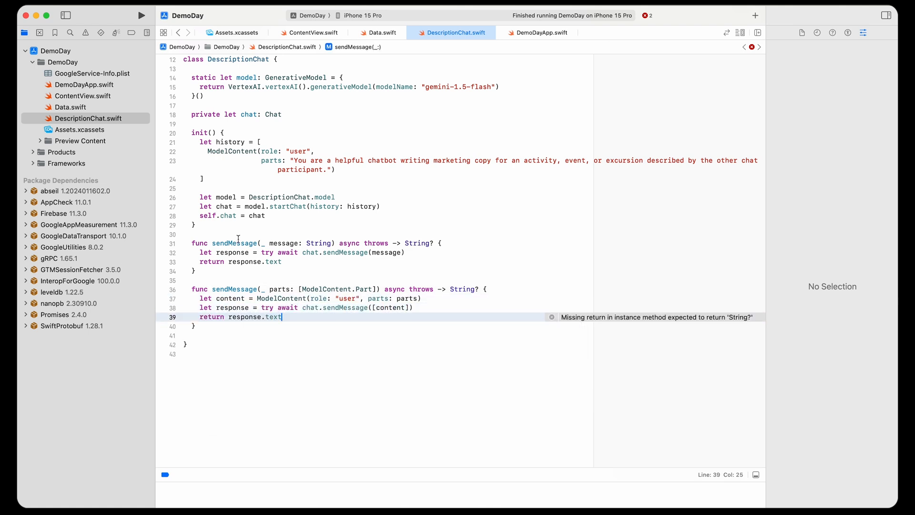
{"action": "left_click", "coordinate": [311, 32]}
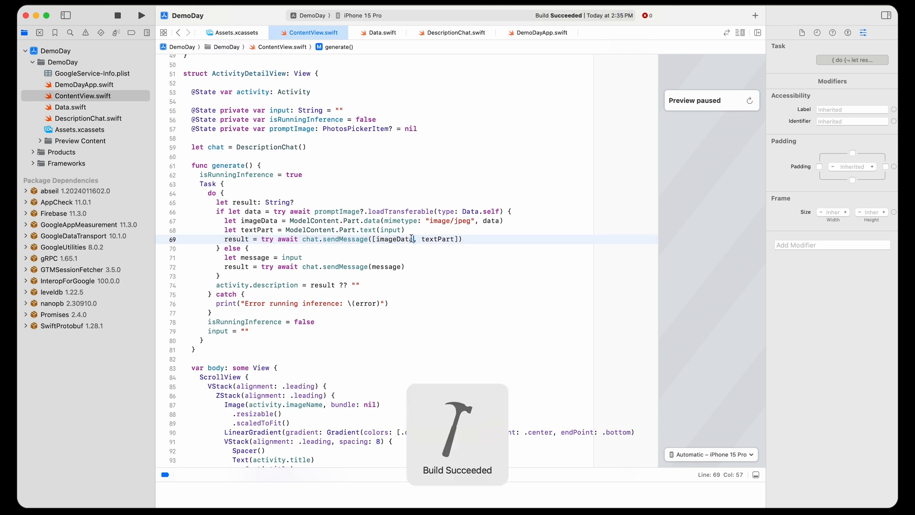
{"action": "left_click", "coordinate": [139, 15]}
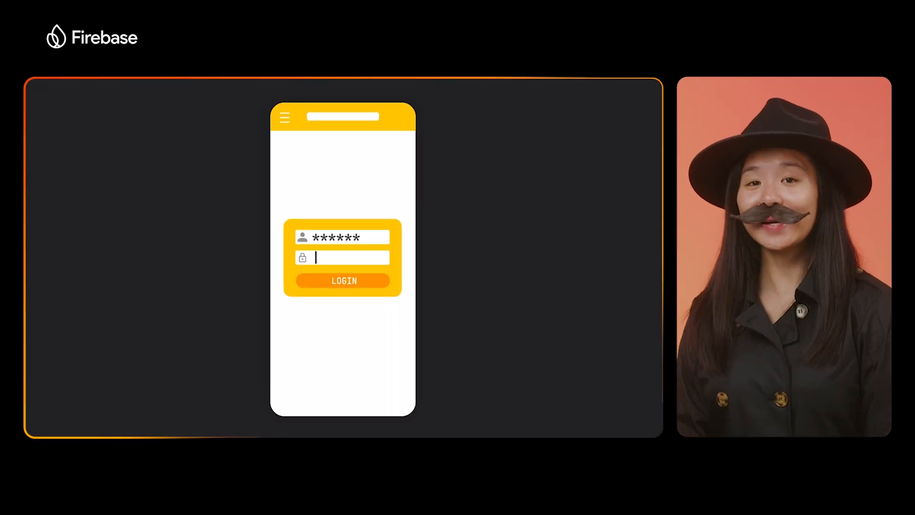
{"action": "left_click", "coordinate": [343, 281]}
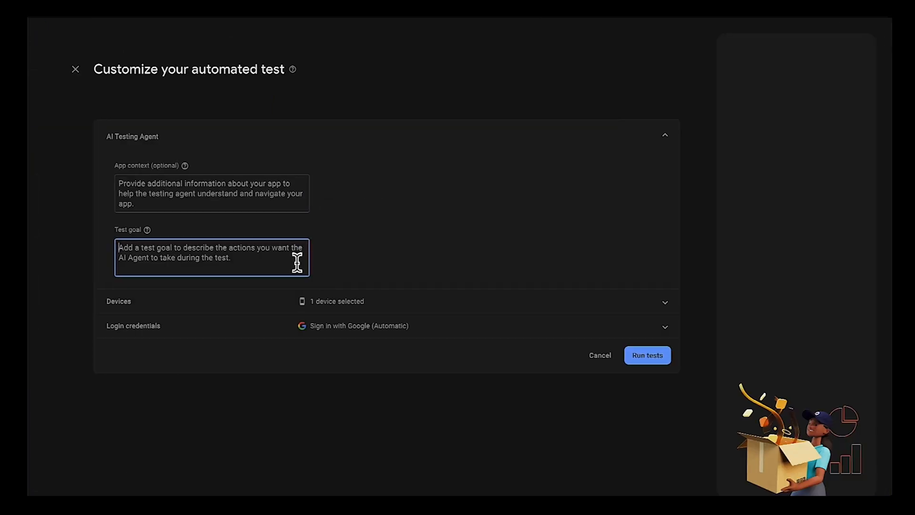
Enter the Greece trip test goal for November 1st–8th, 2 people, and run the tests
{"action": "type", "text": "Describe your dream trip to Greece for November"}
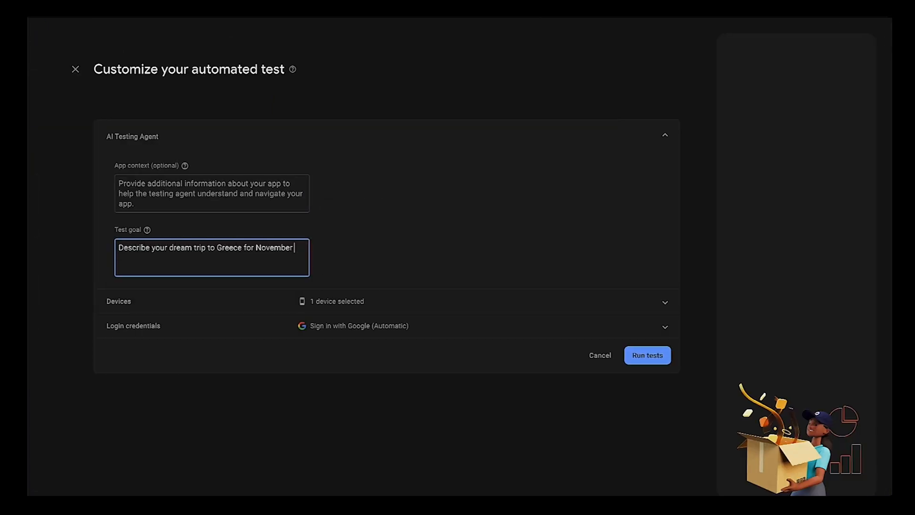
{"action": "type", "text": "1st to November 8th for 2 people, and view the Day 1"}
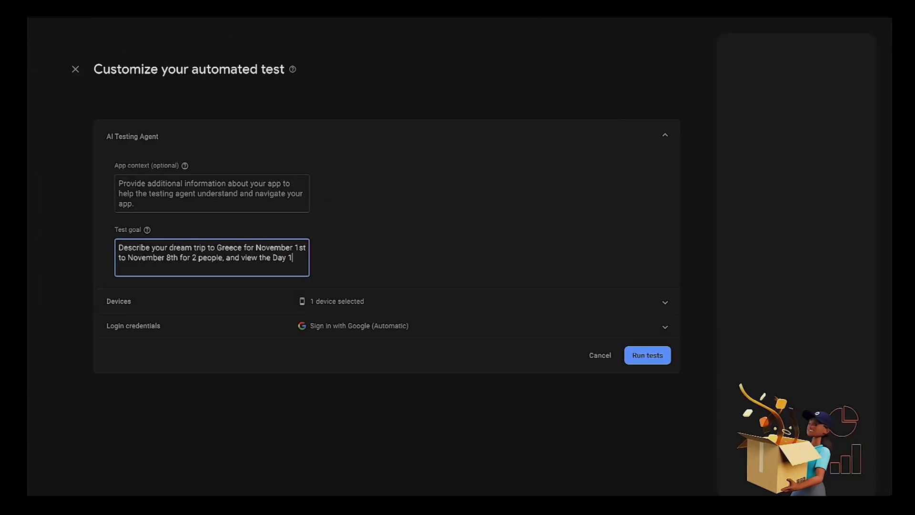
{"action": "type", "text": "itinerary for the first result"}
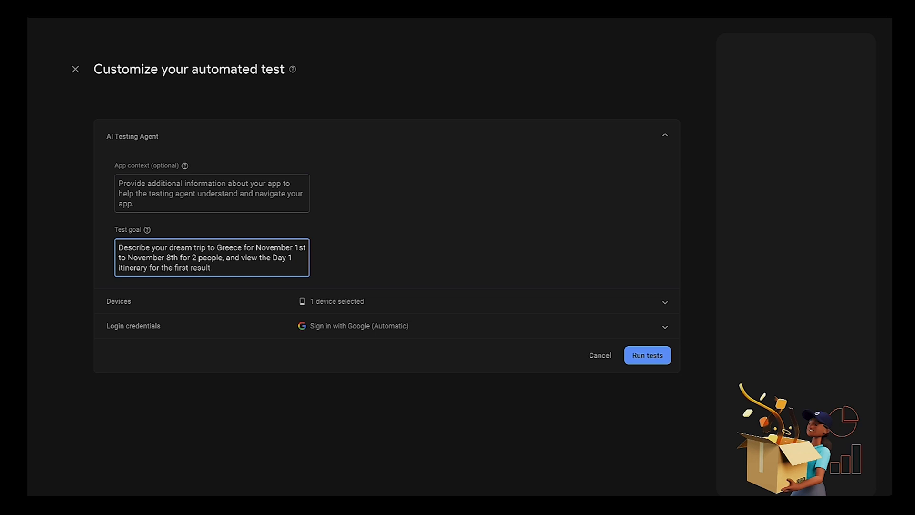
{"action": "left_click", "coordinate": [647, 354]}
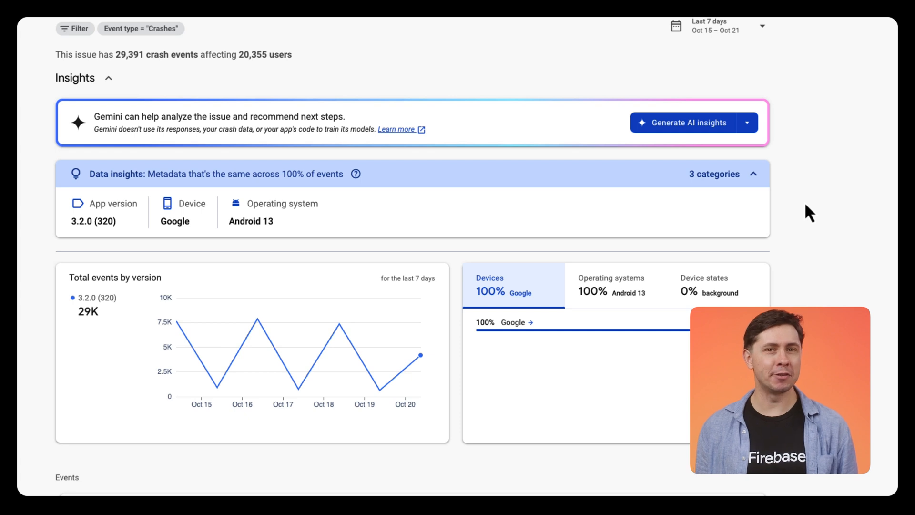
{"action": "mouse_move", "coordinate": [788, 199]}
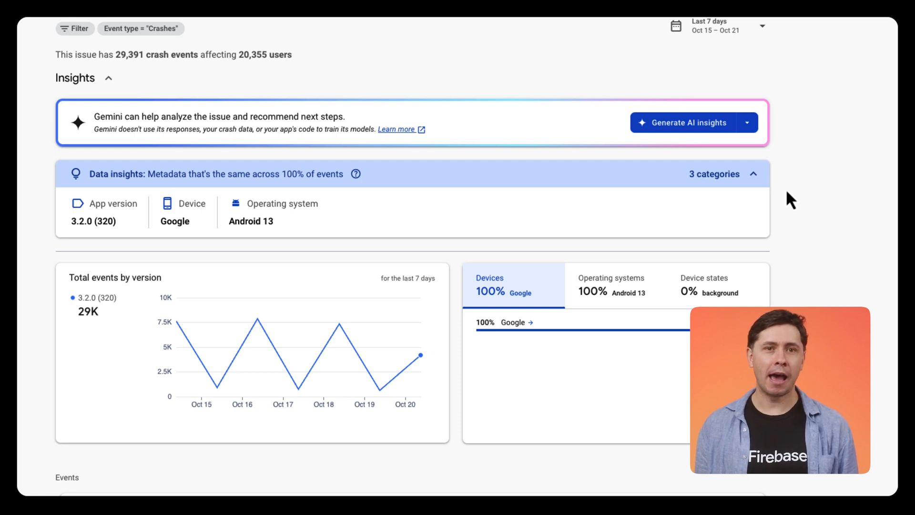
{"action": "mouse_move", "coordinate": [684, 128]}
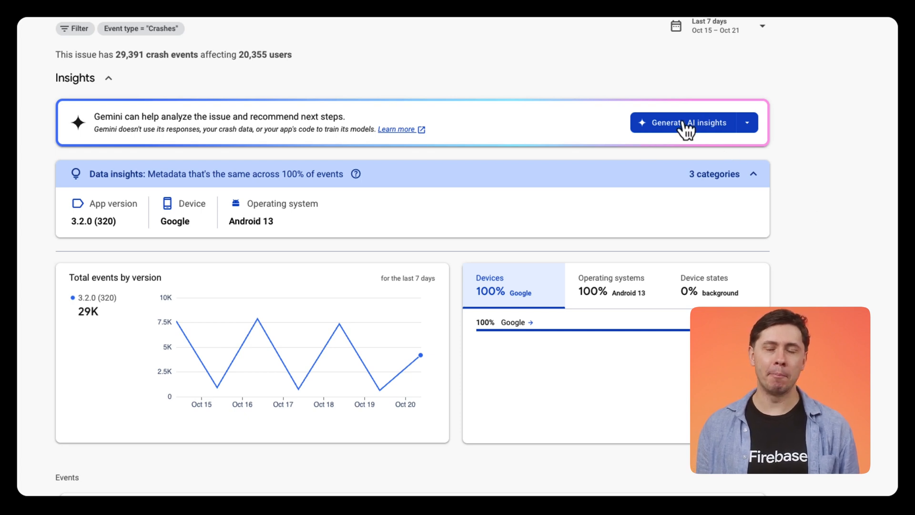
Have Gemini analyze the camera permission crash, review the insight, and start 'Want deeper insights?'
{"action": "left_click", "coordinate": [683, 122]}
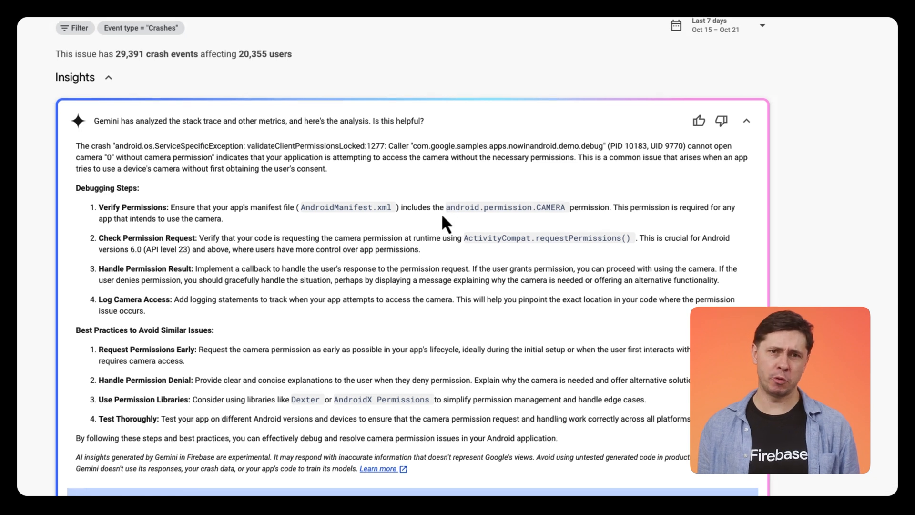
{"action": "scroll", "scroll_direction": "down", "scroll_amount": 3}
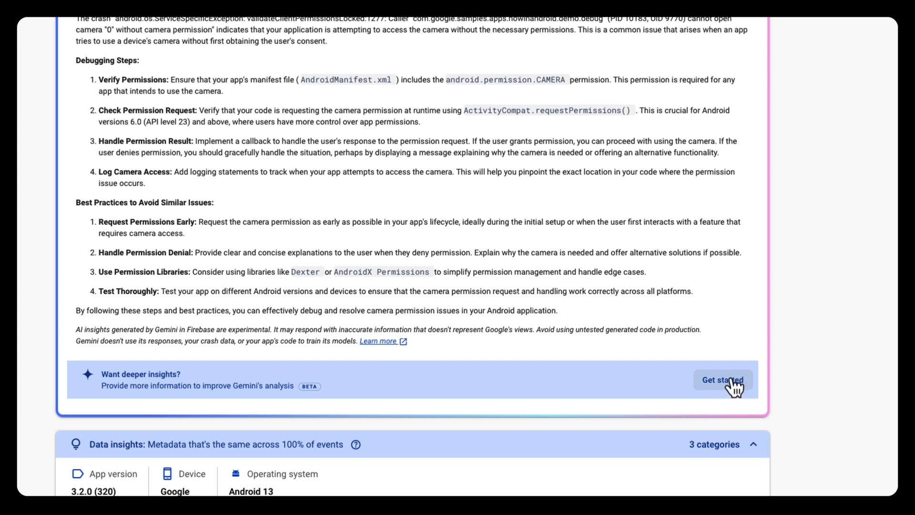
{"action": "mouse_move", "coordinate": [711, 399]}
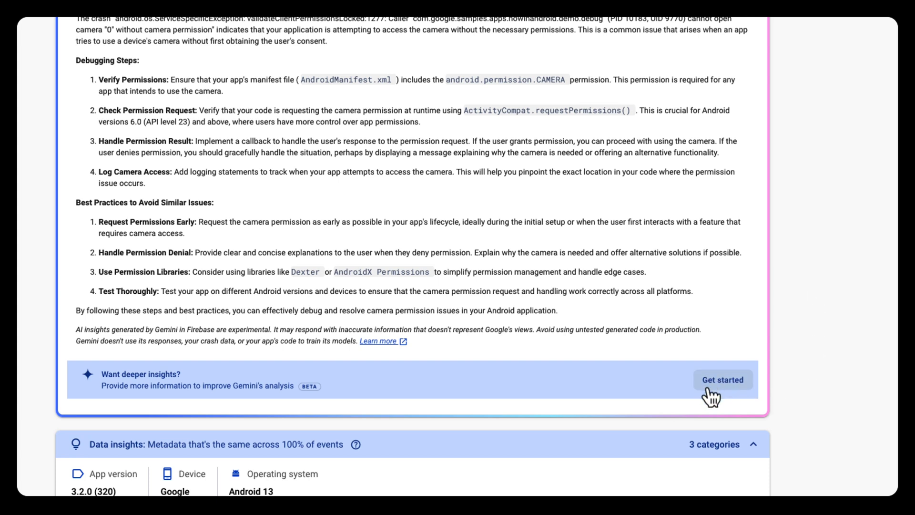
{"action": "mouse_move", "coordinate": [730, 401]}
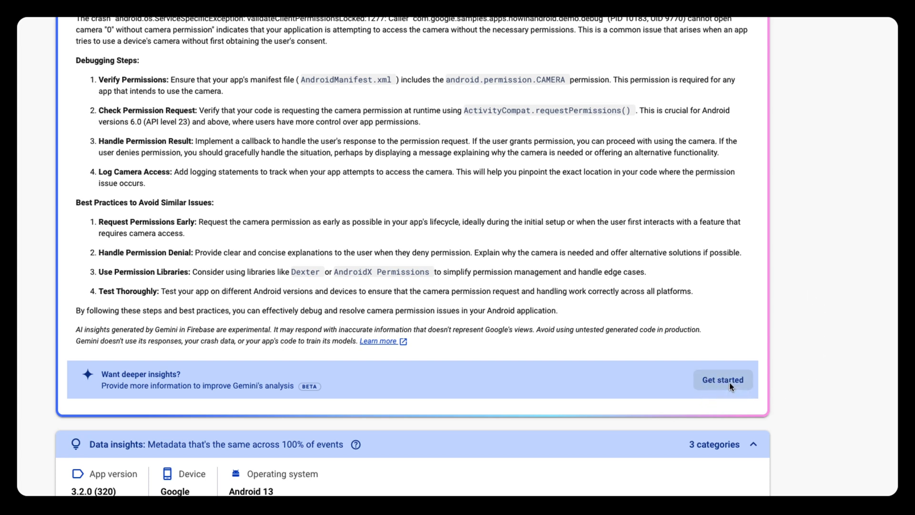
{"action": "left_click", "coordinate": [722, 379]}
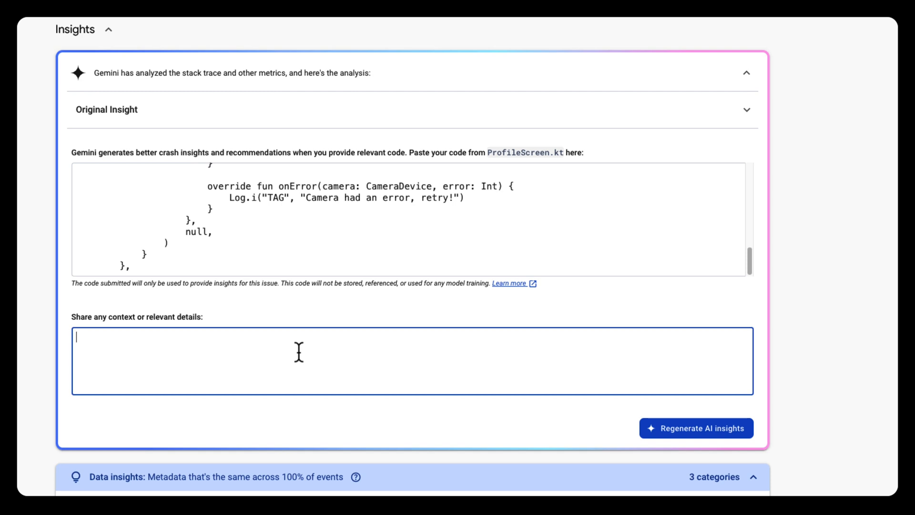
Add Jetpack Compose profile-screen context, regenerate AI insights, and expand the suggested Code Fix
{"action": "type", "text": "This is a jetpack compose app with a screen to capture profile information. The above code is part of the compose for a profile icon."}
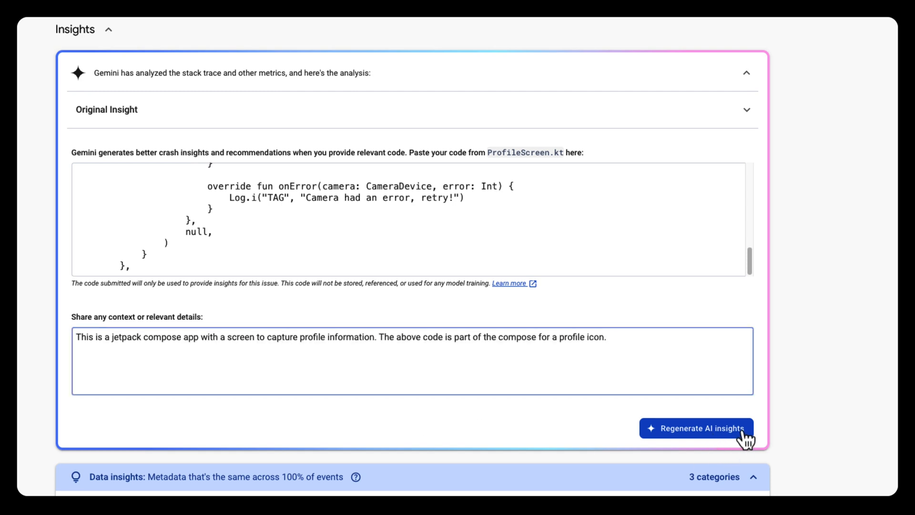
{"action": "left_click", "coordinate": [695, 428]}
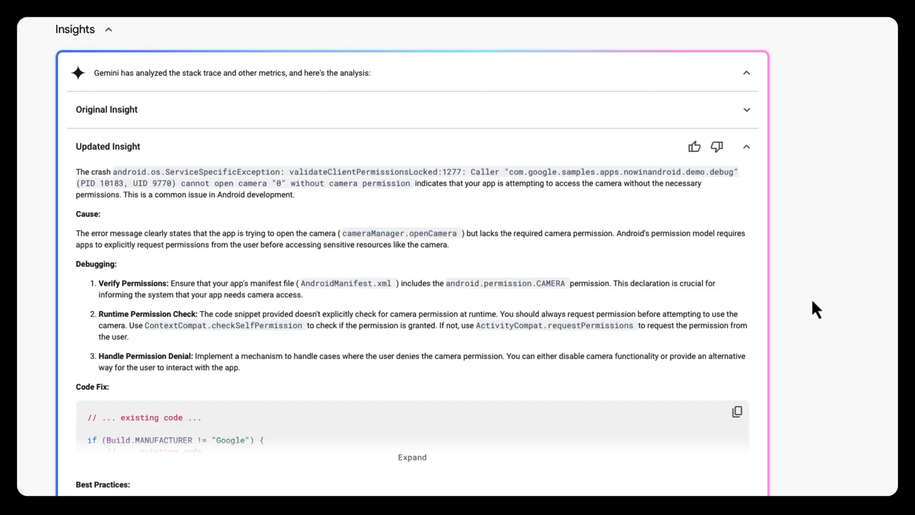
{"action": "mouse_move", "coordinate": [600, 283]}
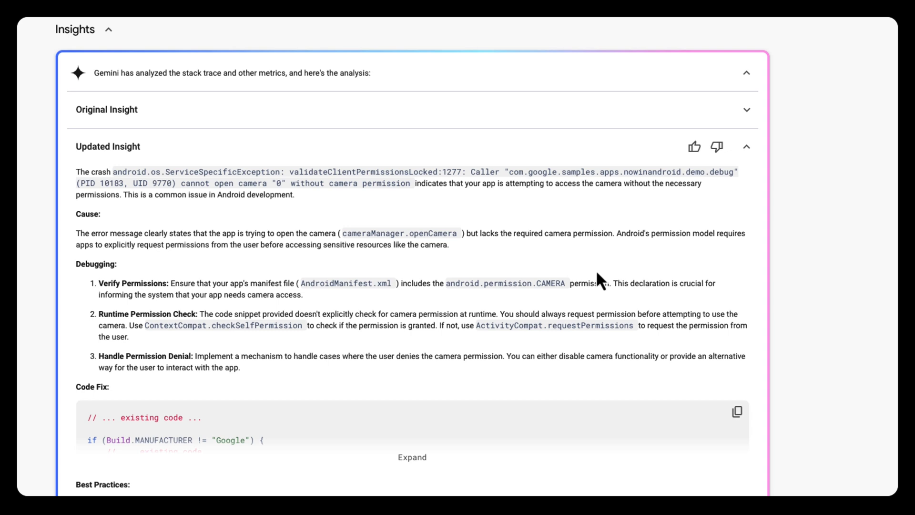
{"action": "scroll", "scroll_direction": "down", "scroll_amount": 3}
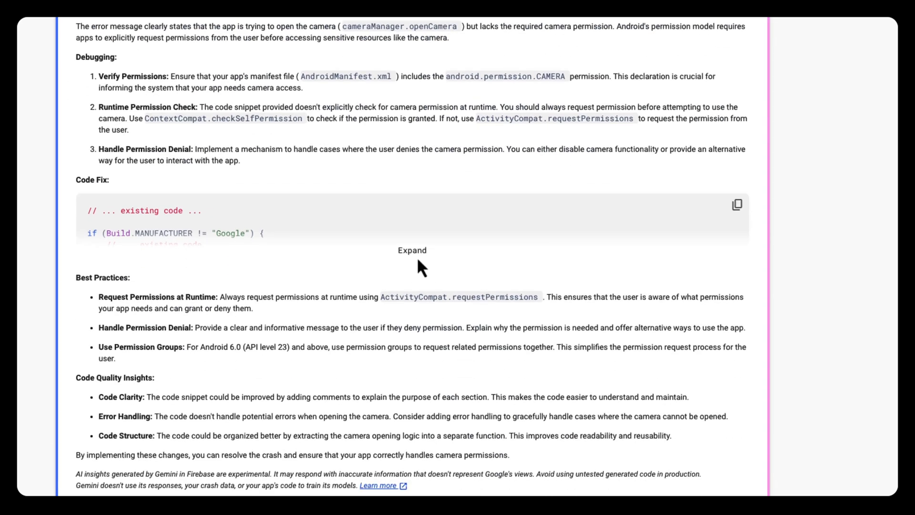
{"action": "left_click", "coordinate": [411, 250]}
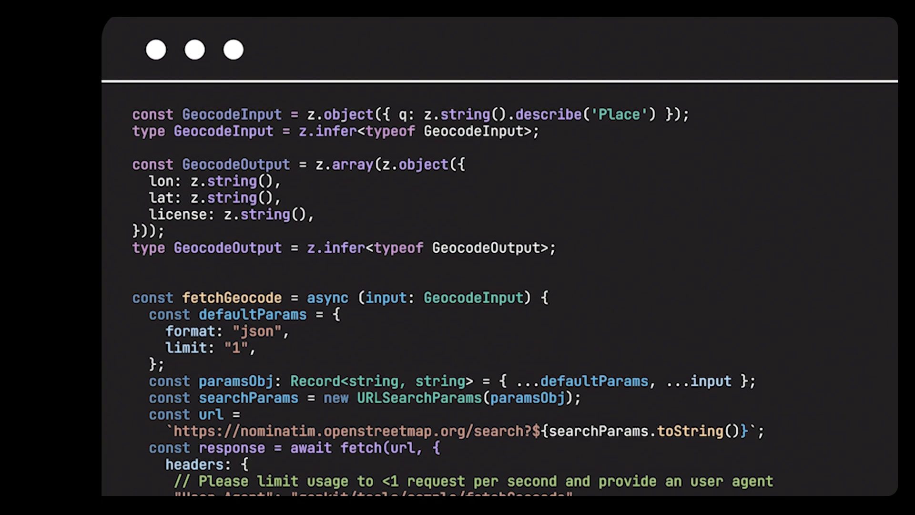
{"action": "scroll", "scroll_direction": "down", "scroll_amount": 3}
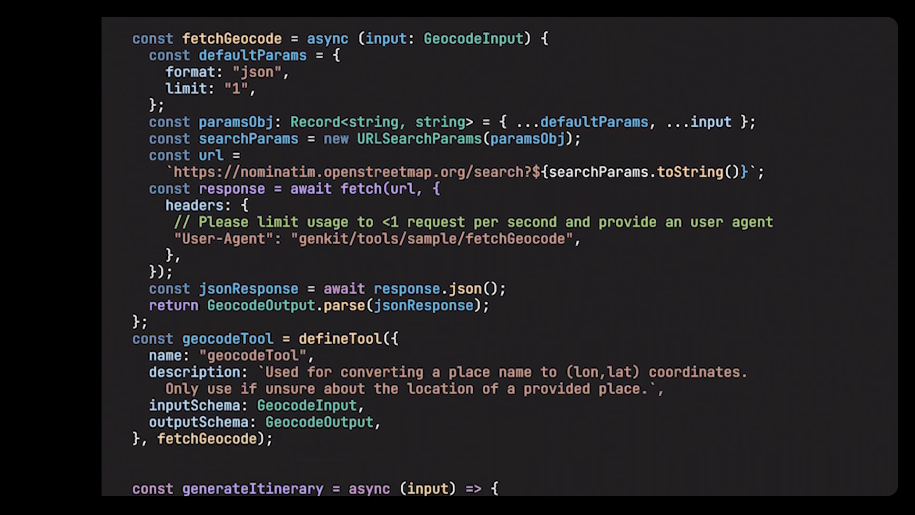
{"action": "scroll", "scroll_direction": "down", "scroll_amount": 3}
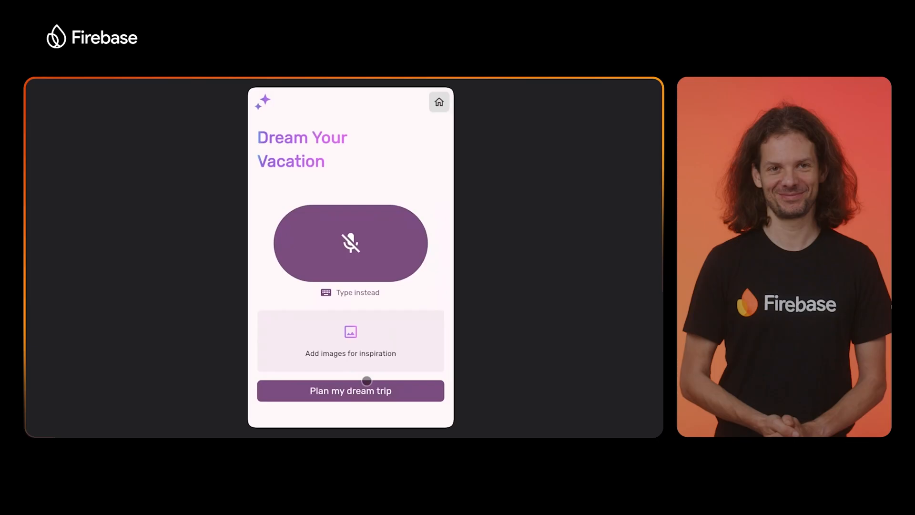
Type '2 week trip to Europe' and plan the trip, producing the Alpine Escape itinerary
{"action": "left_click", "coordinate": [350, 292]}
{"action": "type", "text": "2 week t"}
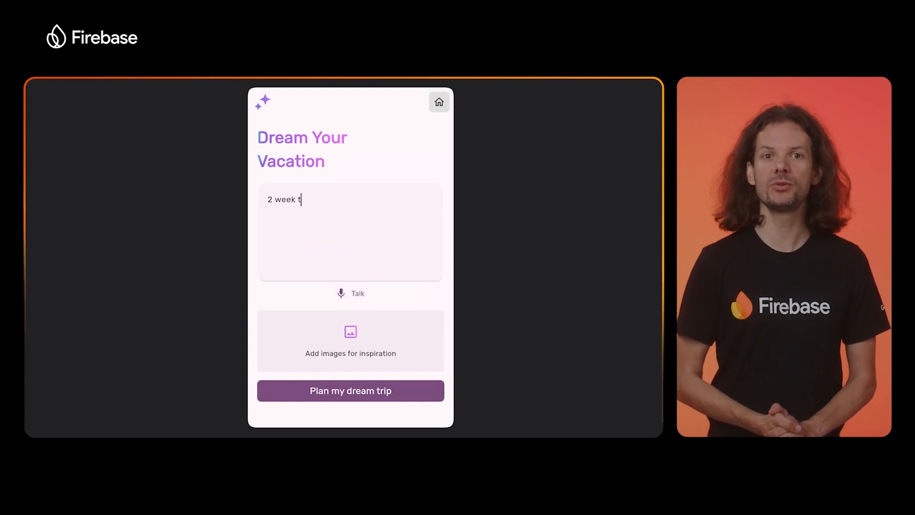
{"action": "type", "text": "rip to Europ"}
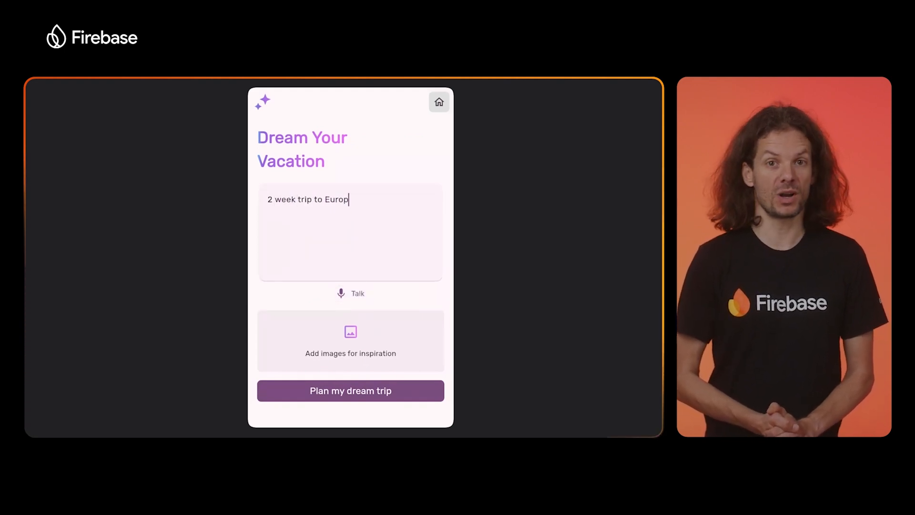
{"action": "left_click", "coordinate": [351, 390]}
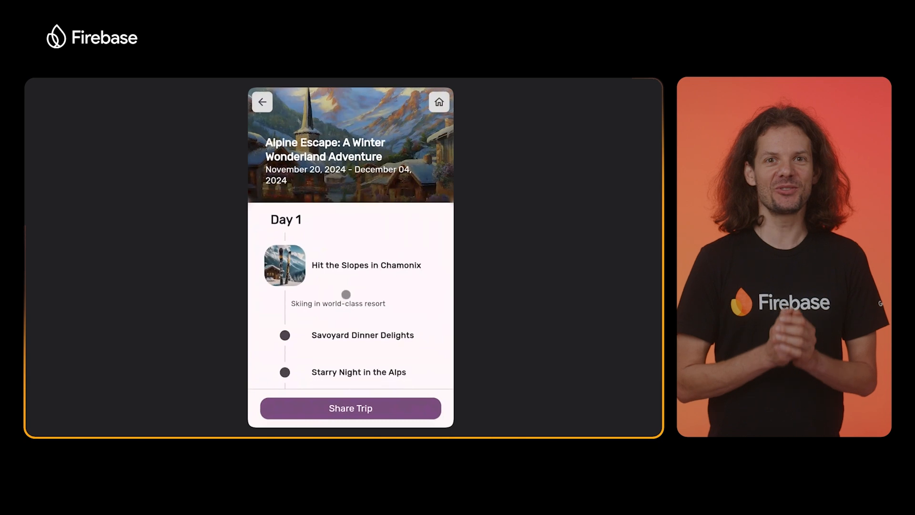
{"action": "scroll", "scroll_direction": "down", "scroll_amount": 3}
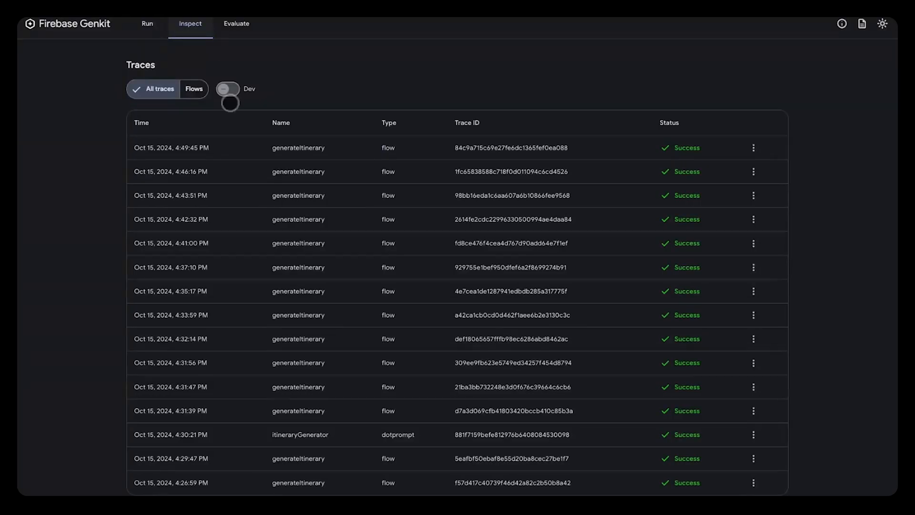
Open the top generateItinerary trace and view the geocodeTool and weatherForecastTool call spans
{"action": "left_click", "coordinate": [171, 148]}
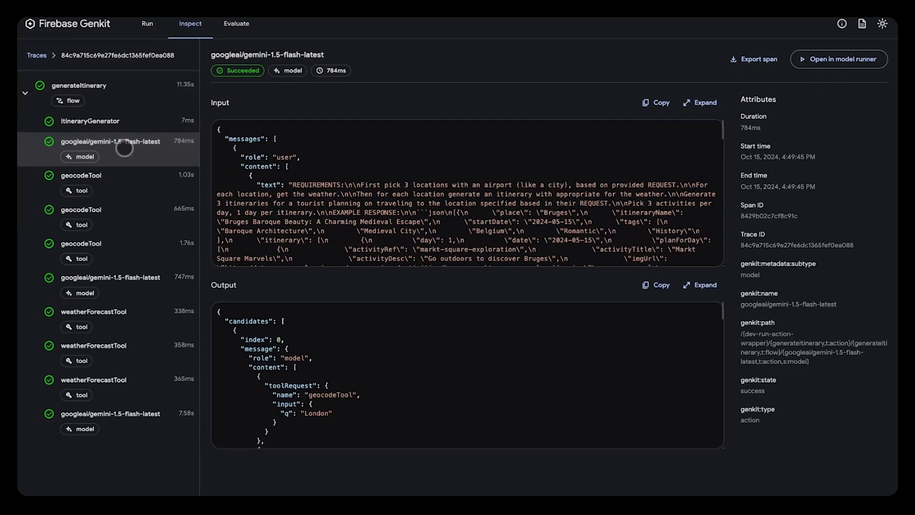
{"action": "mouse_move", "coordinate": [148, 189]}
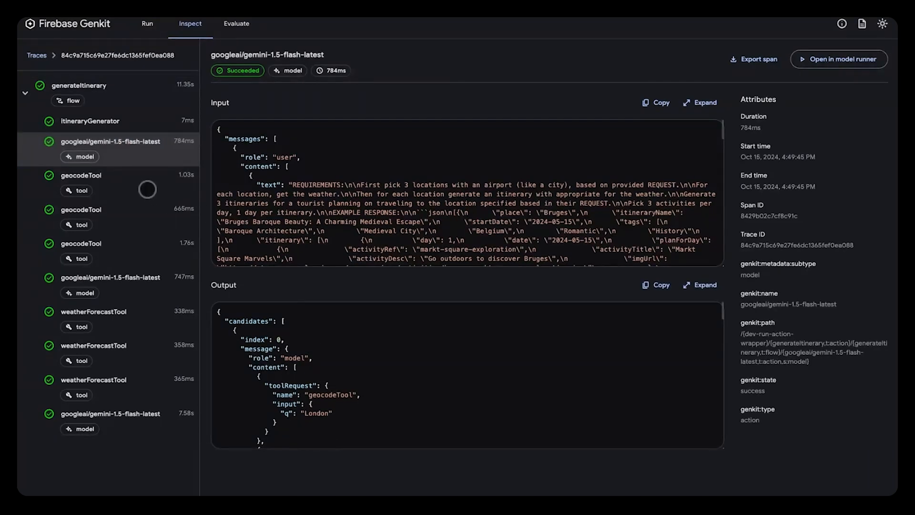
{"action": "left_click", "coordinate": [81, 175]}
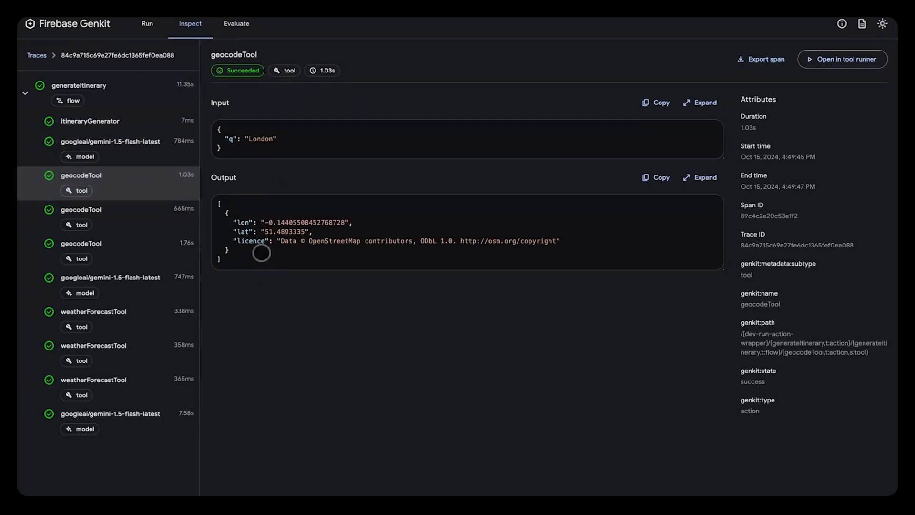
{"action": "left_click", "coordinate": [94, 312]}
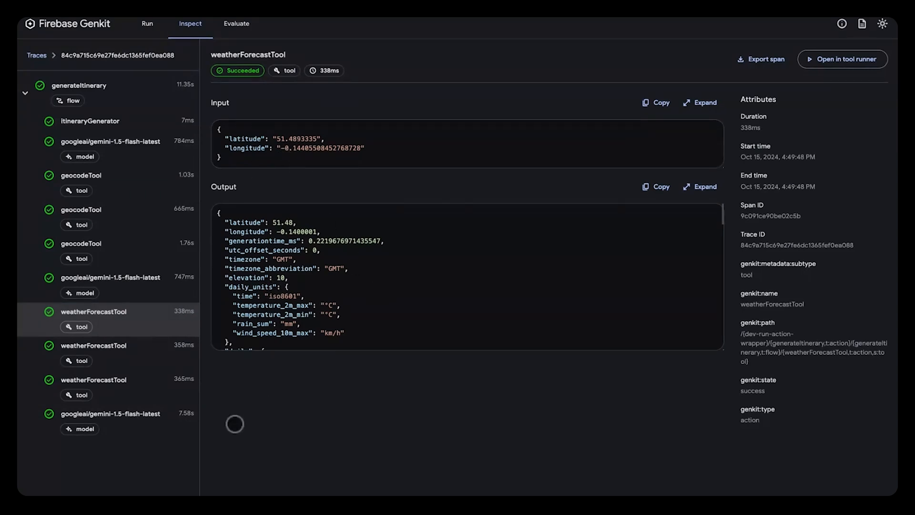
{"action": "left_click", "coordinate": [110, 414]}
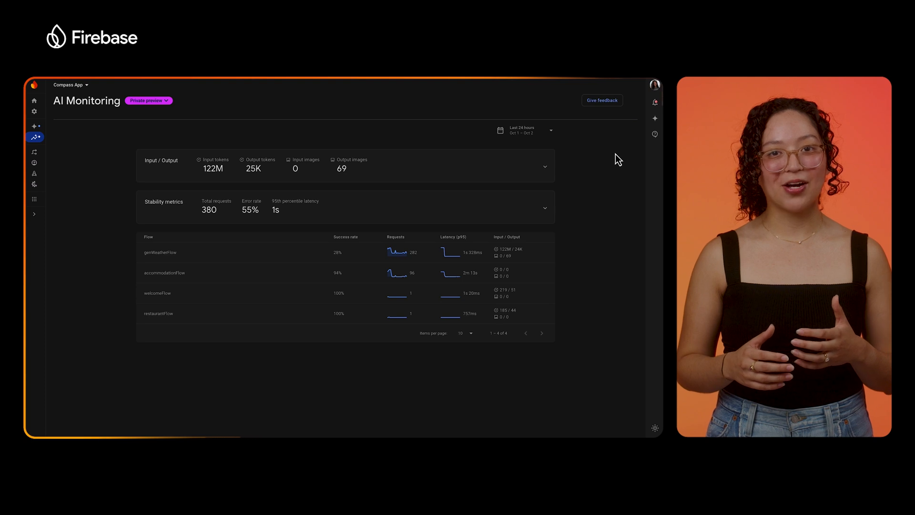
{"action": "mouse_move", "coordinate": [550, 184]}
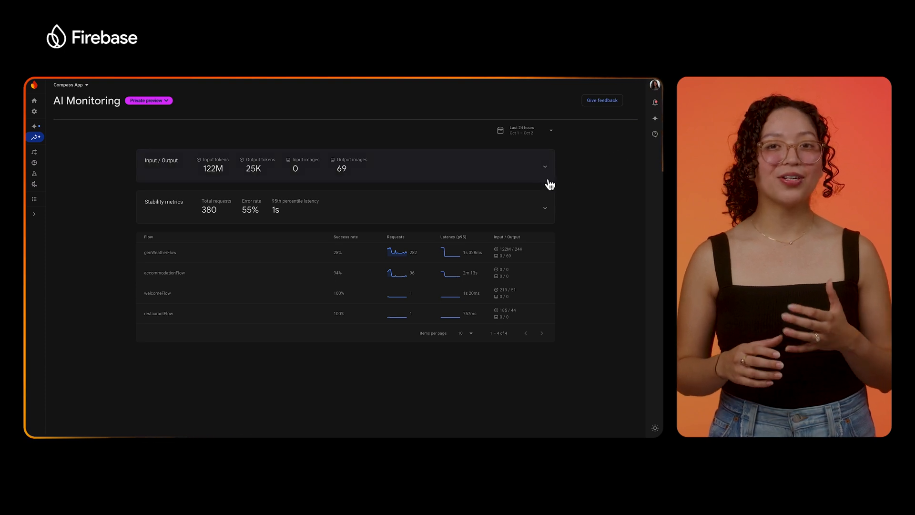
Expand Stability metrics to show request, error rate and latency charts, then open genWeatherFlow
{"action": "left_click", "coordinate": [544, 207]}
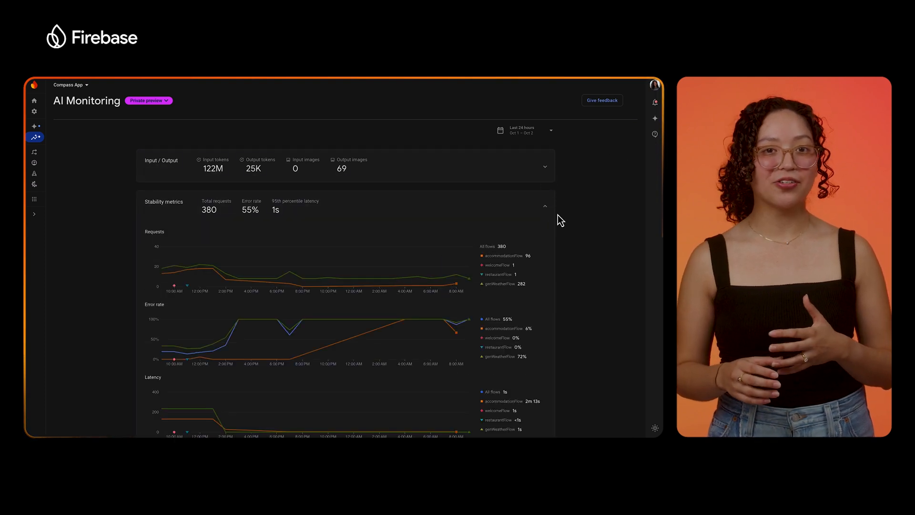
{"action": "scroll", "scroll_direction": "down", "scroll_amount": 3}
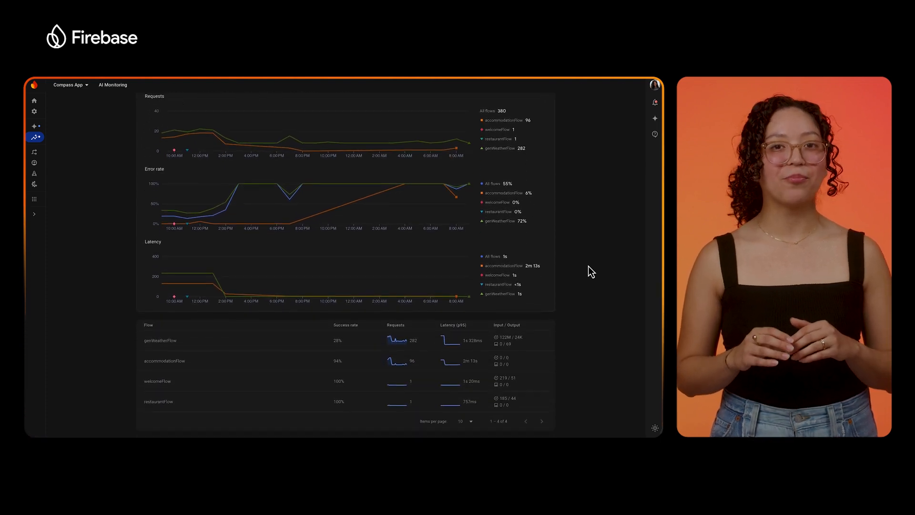
{"action": "scroll", "scroll_direction": "down", "scroll_amount": 3}
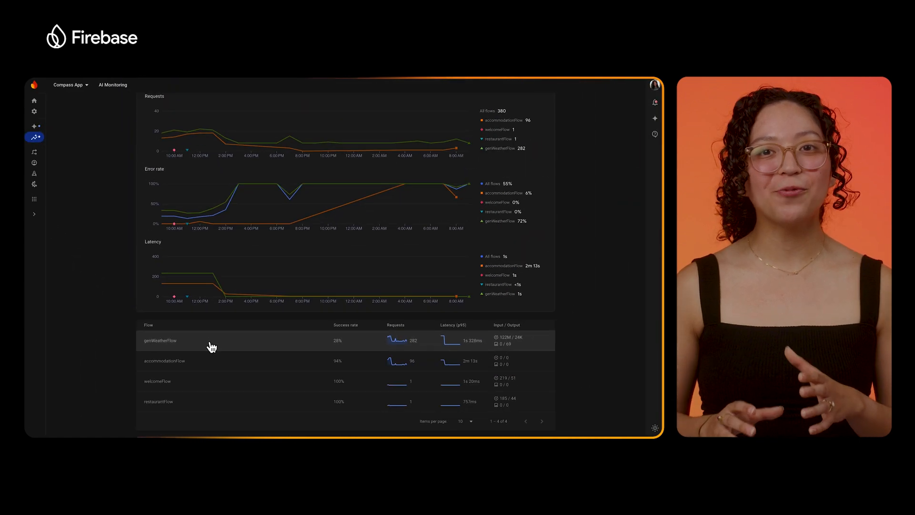
{"action": "left_click", "coordinate": [160, 340]}
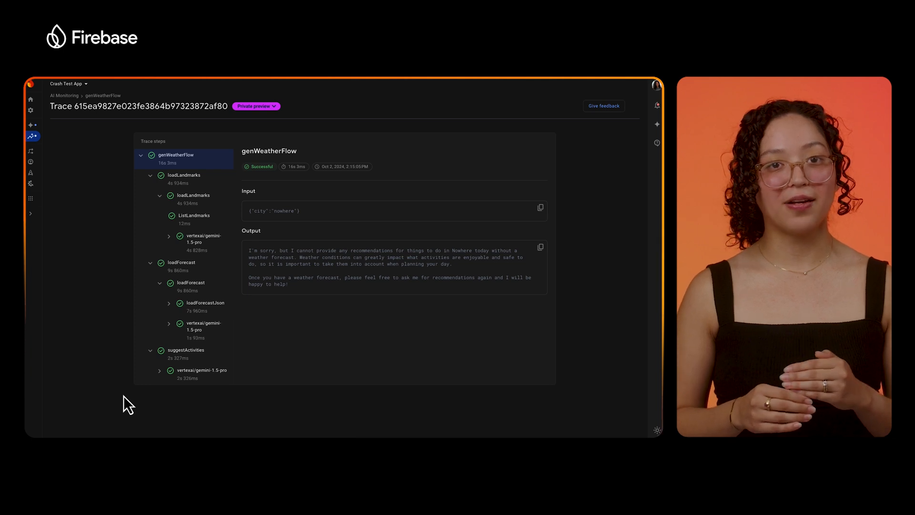
Open the vertexai/gemini-1.5-pro step under loadLandmarks showing the empty landmarks list
{"action": "left_click", "coordinate": [199, 238]}
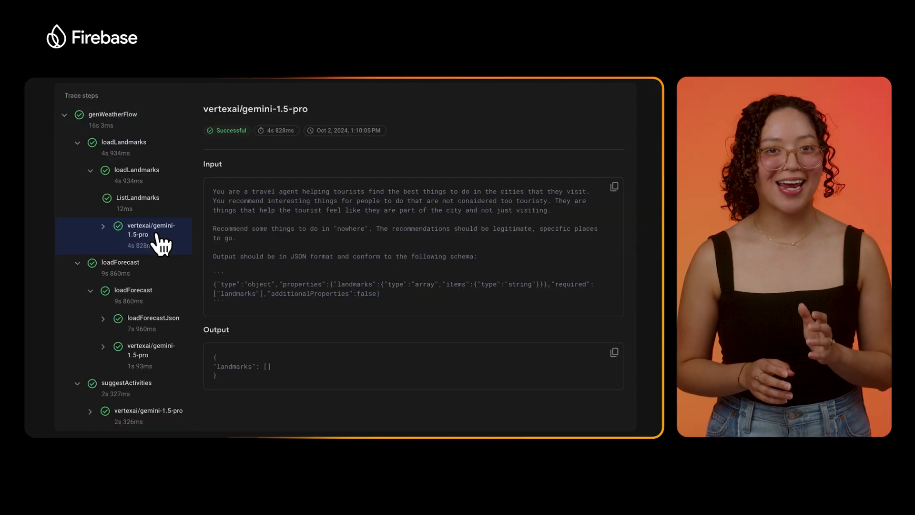